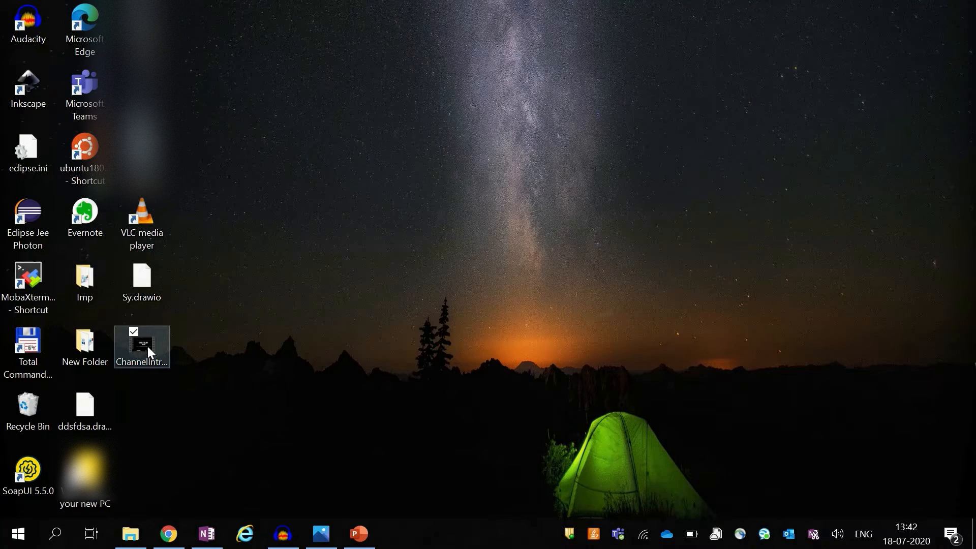
# - Play ChannelIntro.mp4 from the desktop in VLC through to its end
pyautogui.doubleClick(141, 347)
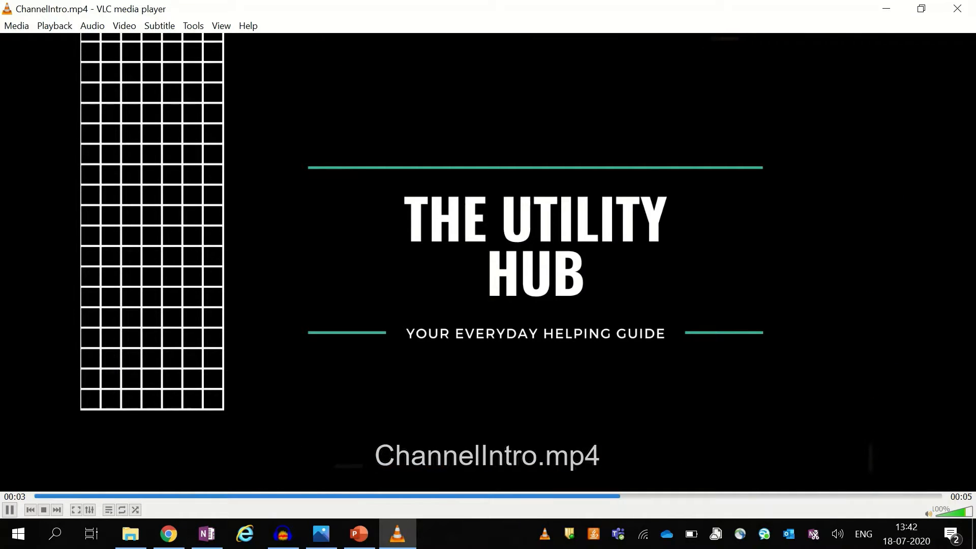
pyautogui.click(43, 510)
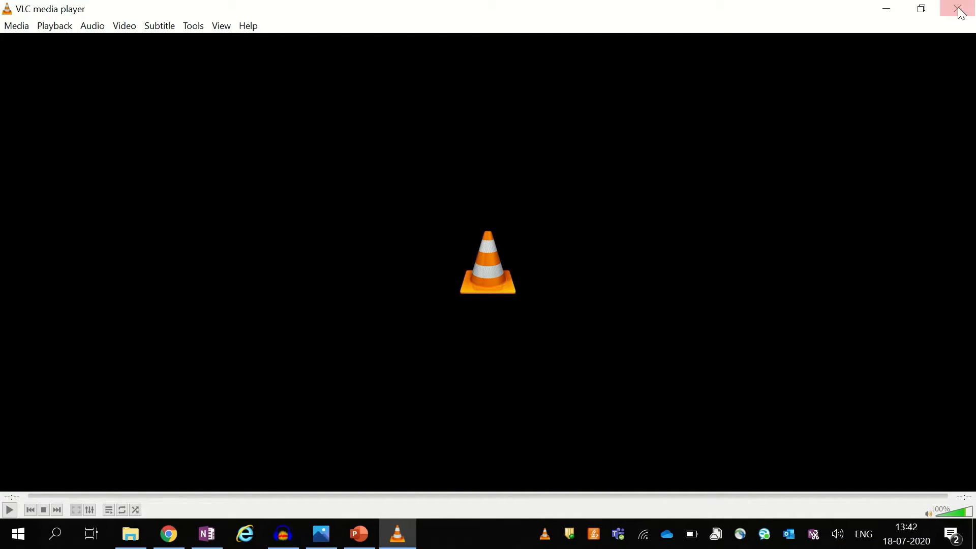
# - Close VLC and search Windows for 'video' to find Video Editor
pyautogui.click(962, 8)
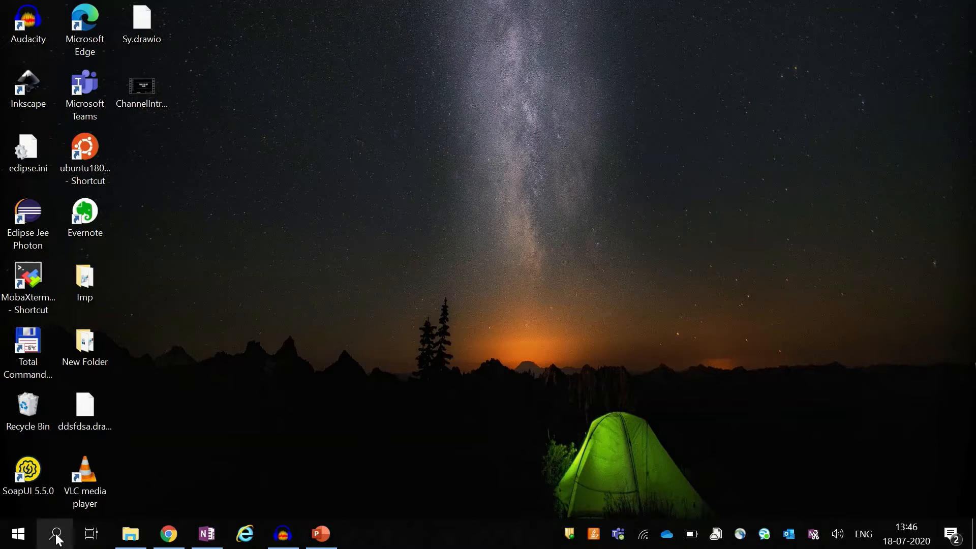
pyautogui.click(56, 534)
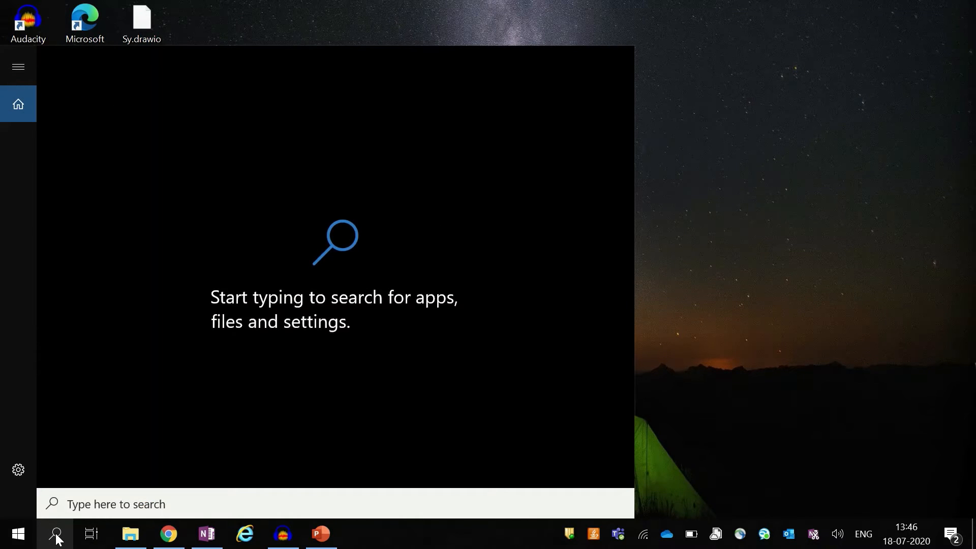
pyautogui.write('vdeo')
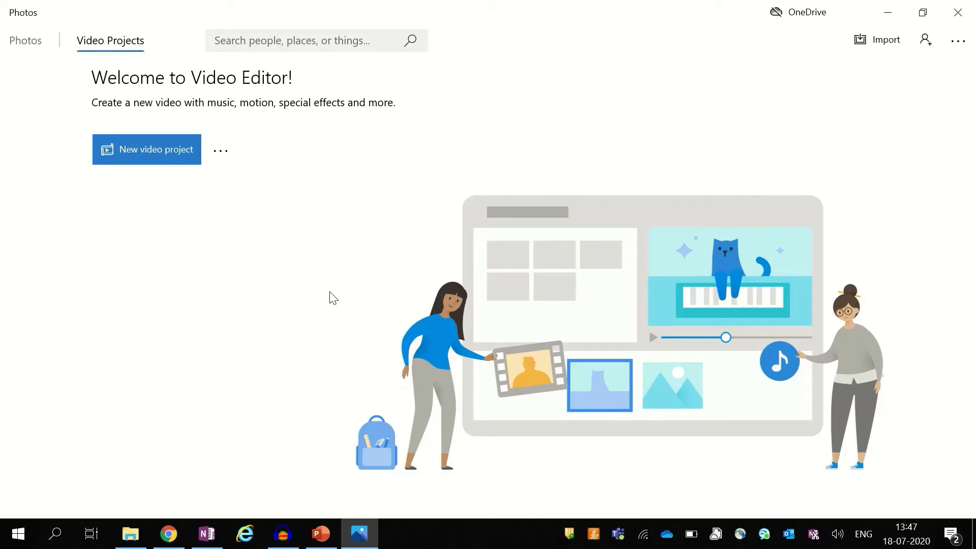
pyautogui.moveTo(166, 207)
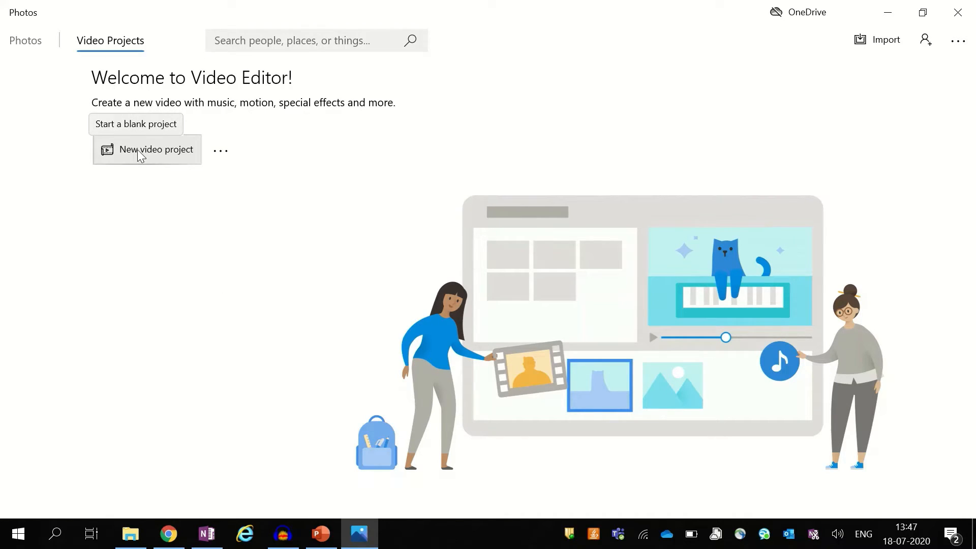
# - Create a blank video project and name it 'Mute Video'
pyautogui.click(156, 150)
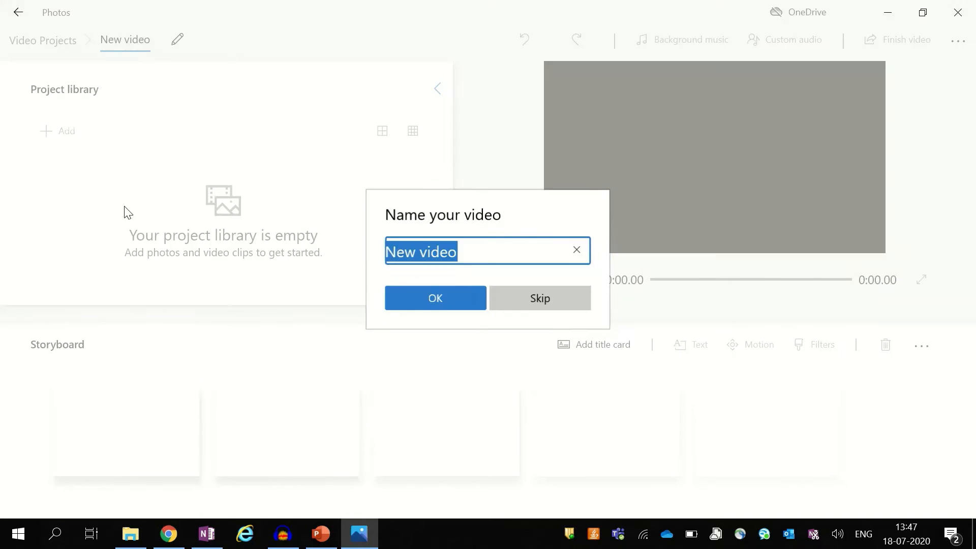
pyautogui.click(474, 252)
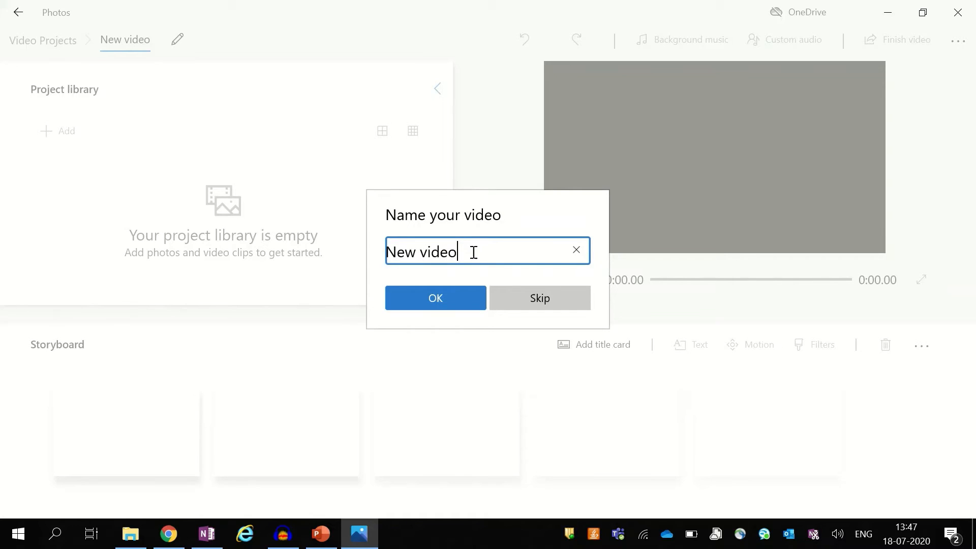
pyautogui.write('M')
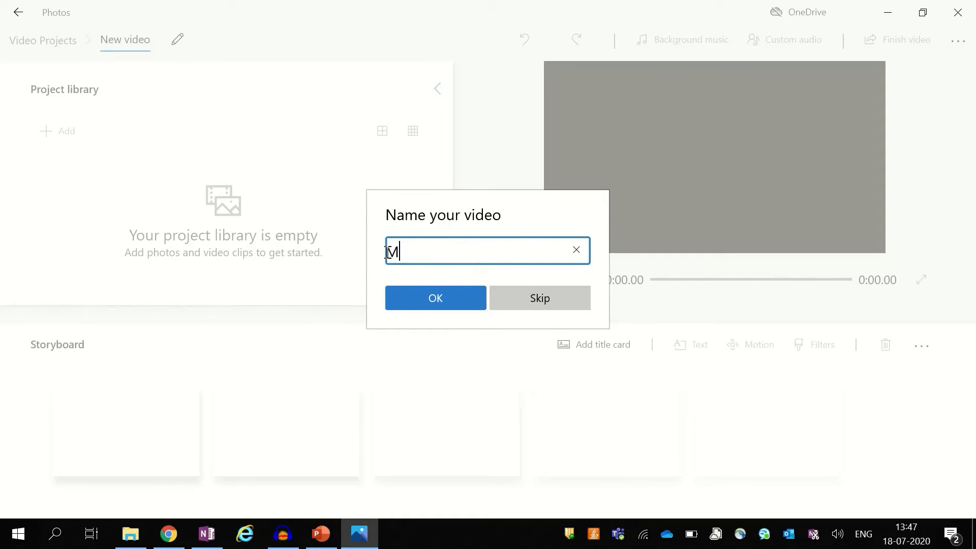
pyautogui.write('ute')
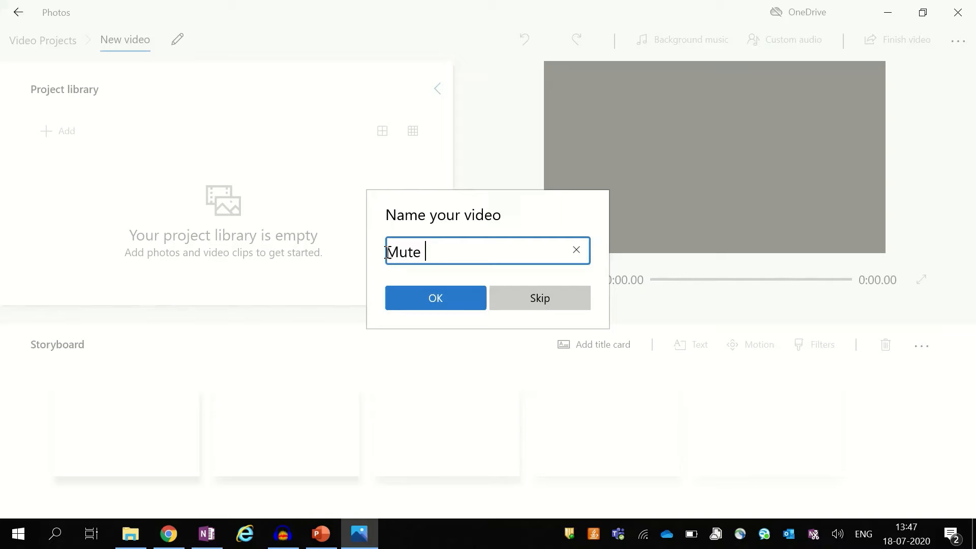
pyautogui.click(435, 298)
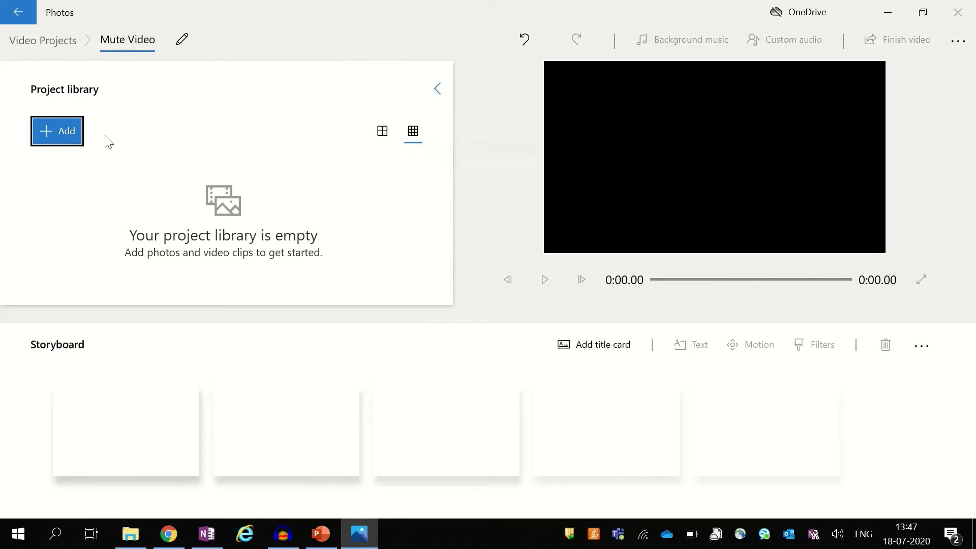
pyautogui.moveTo(111, 149)
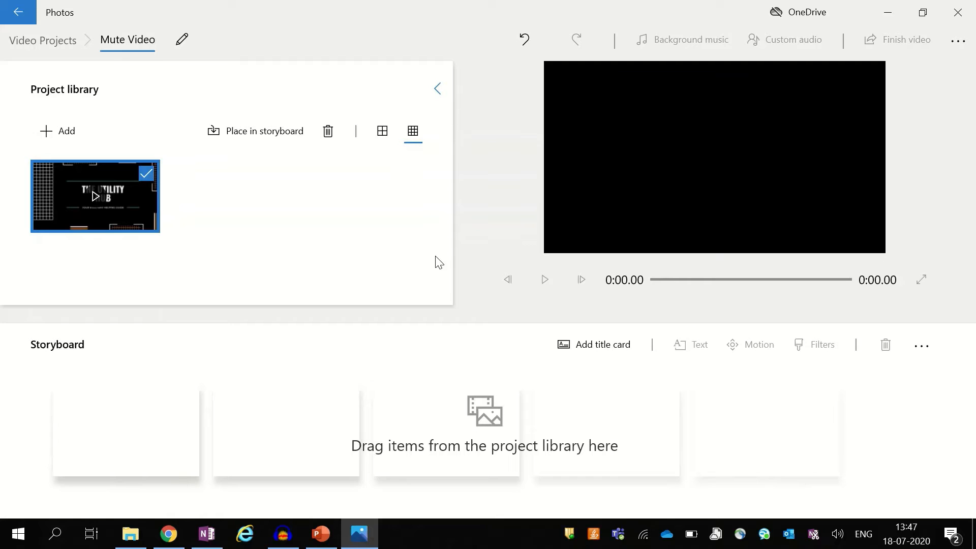
pyautogui.moveTo(391, 256)
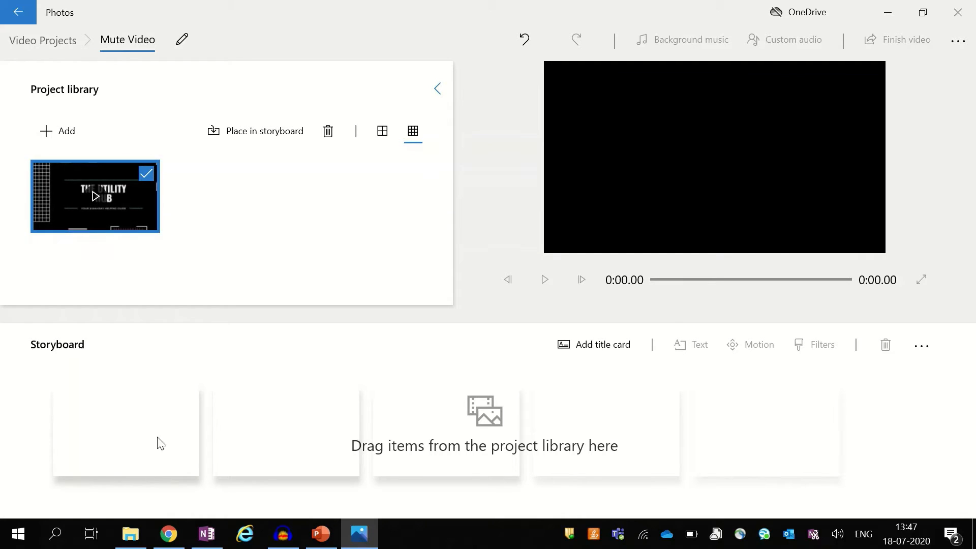
pyautogui.moveTo(59, 466)
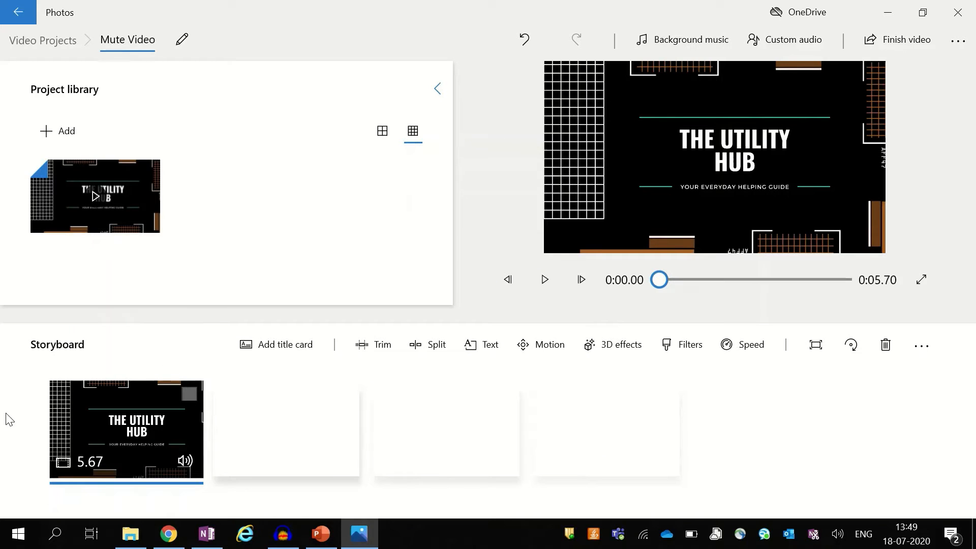
pyautogui.moveTo(41, 503)
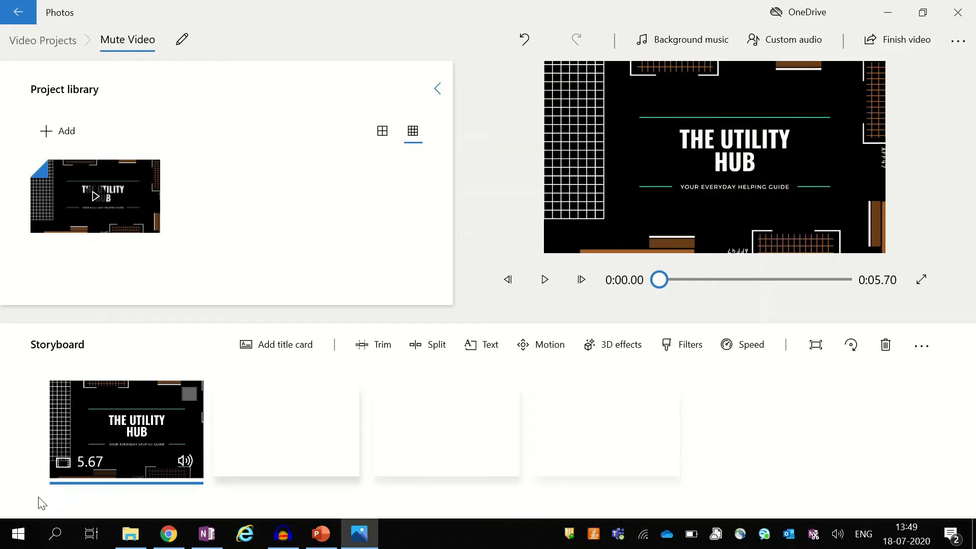
pyautogui.moveTo(184, 462)
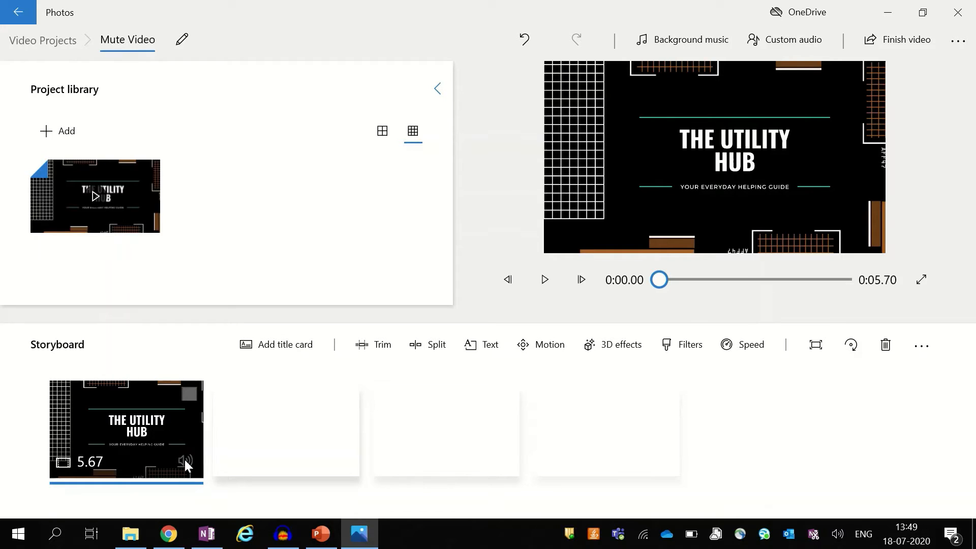
# - Open the intro clip's speaker control on the storyboard to mute it
pyautogui.click(185, 462)
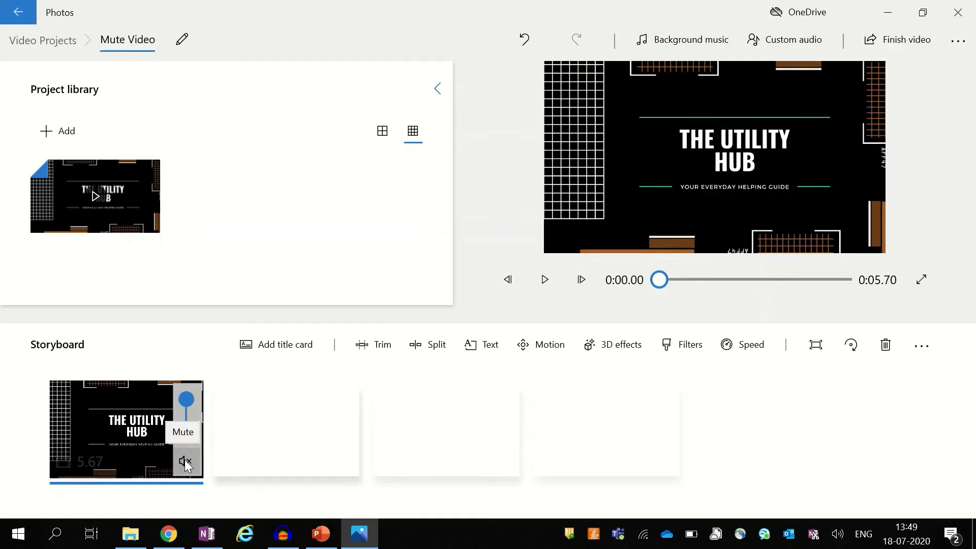
pyautogui.moveTo(187, 464)
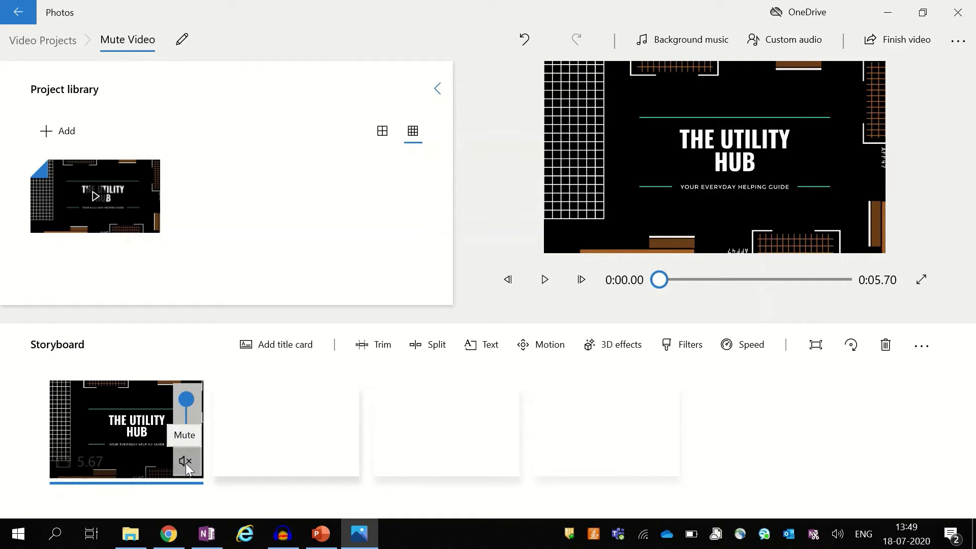
pyautogui.moveTo(183, 356)
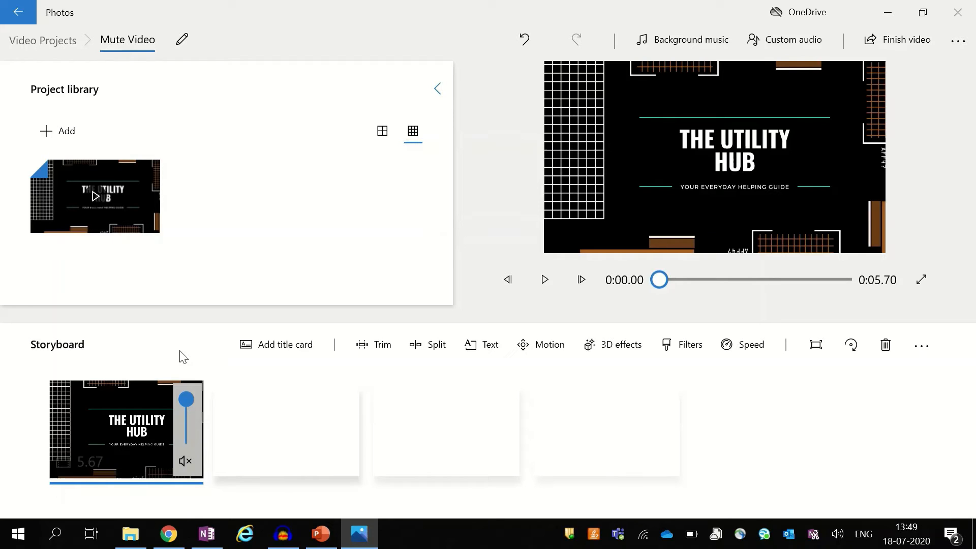
pyautogui.moveTo(906, 39)
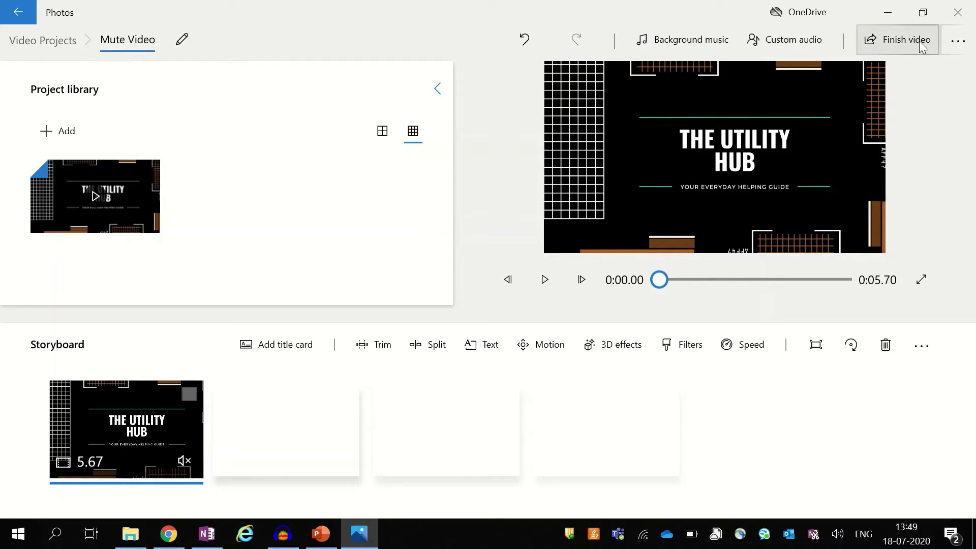
# - Finish the video at High 1080p quality and start the export
pyautogui.click(905, 39)
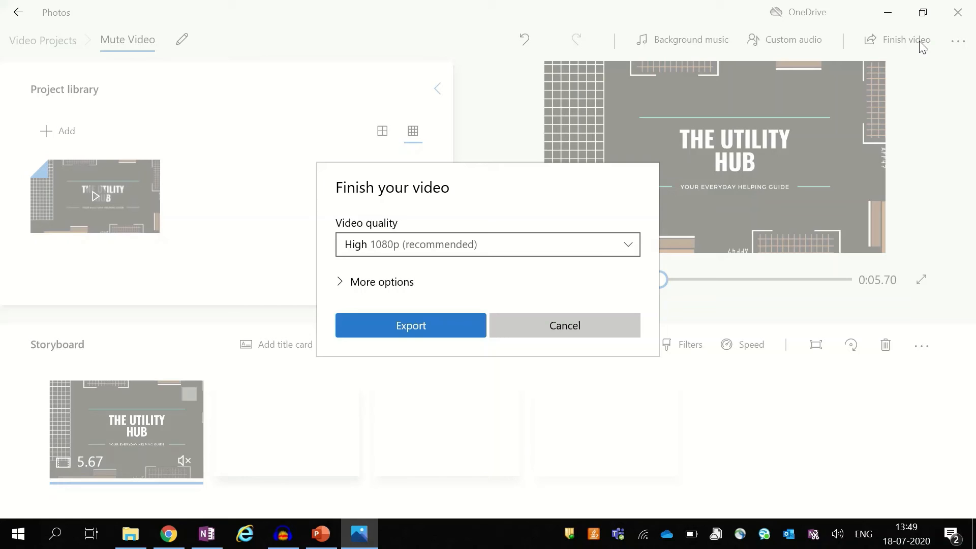
pyautogui.moveTo(411, 325)
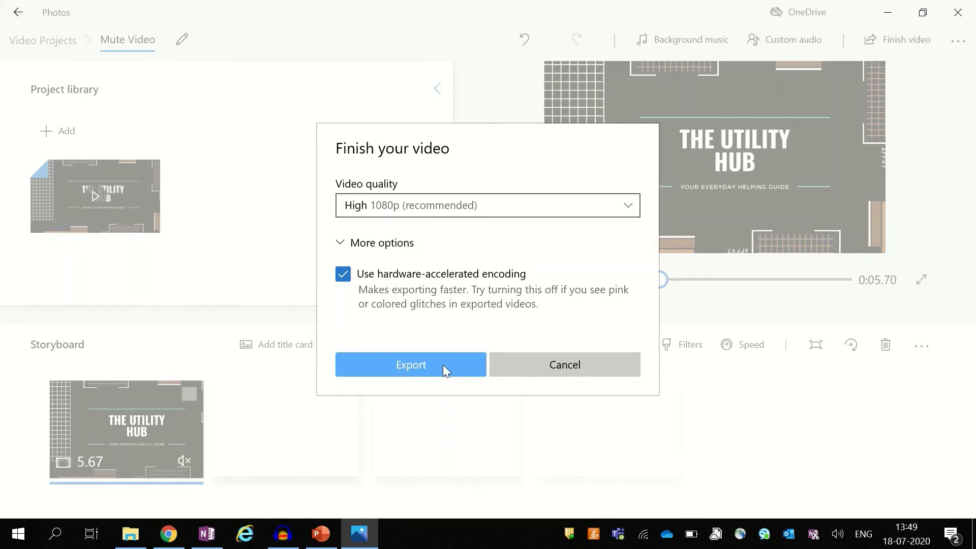
pyautogui.click(411, 365)
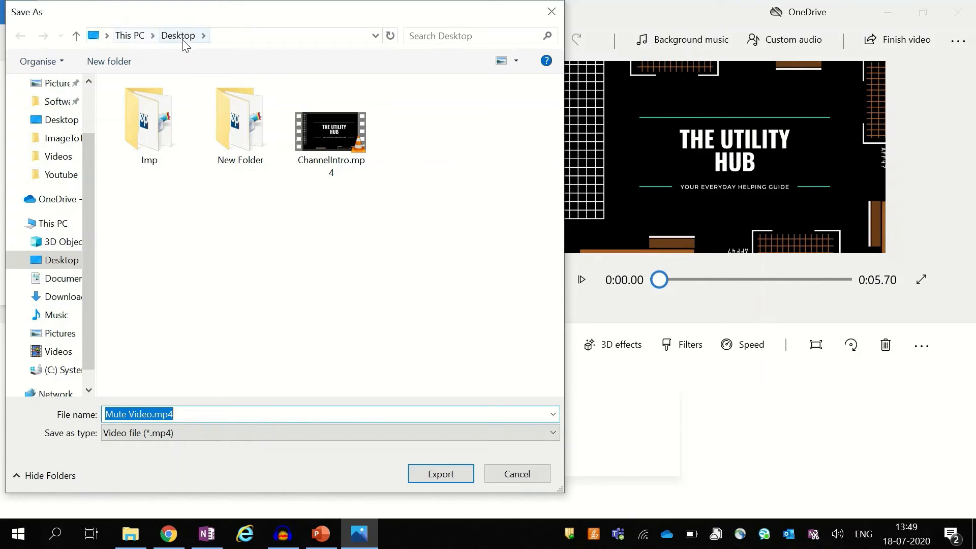
pyautogui.moveTo(441, 474)
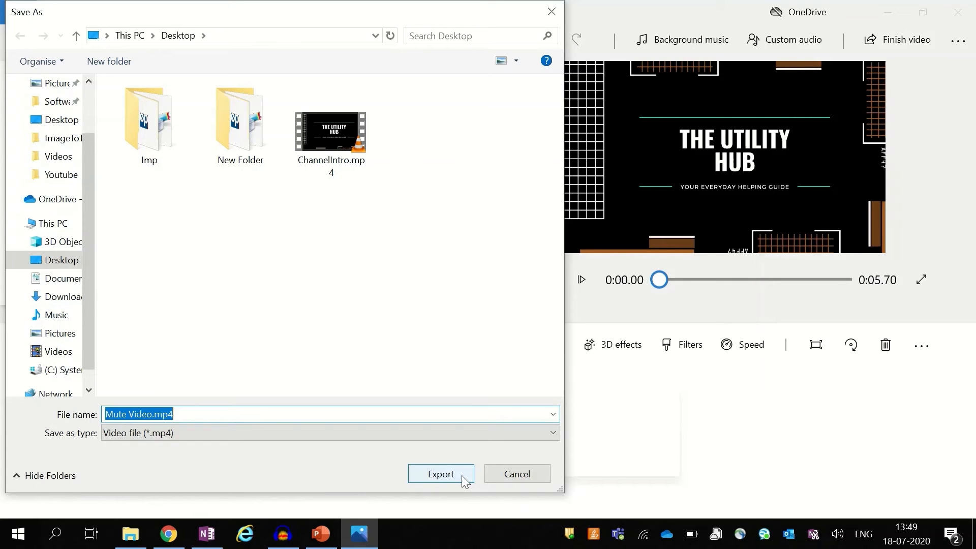
# - Export the video to the Desktop as 'Mute Video.mp4'
pyautogui.click(441, 474)
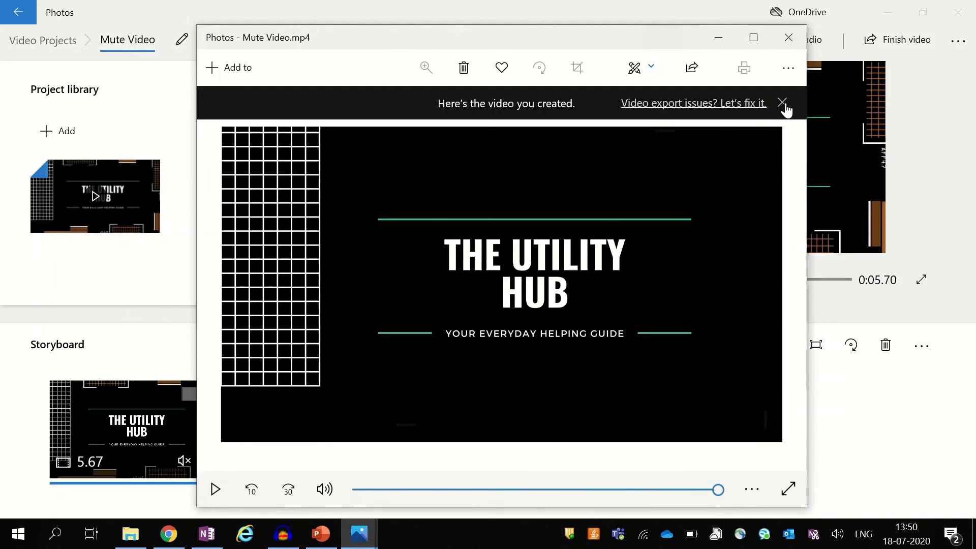
# - Play Mute Video.mp4 in the Photos viewer, then close the preview
pyautogui.click(214, 489)
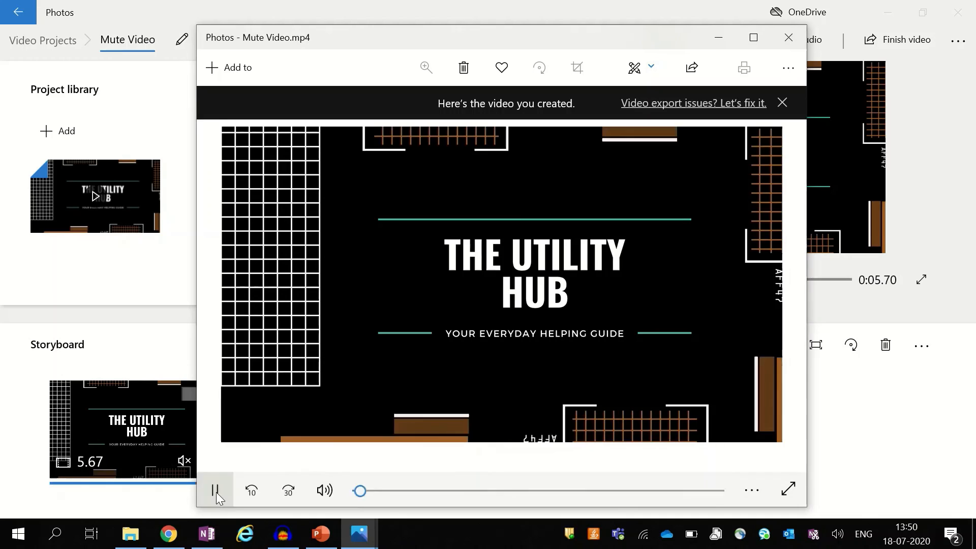
pyautogui.click(214, 491)
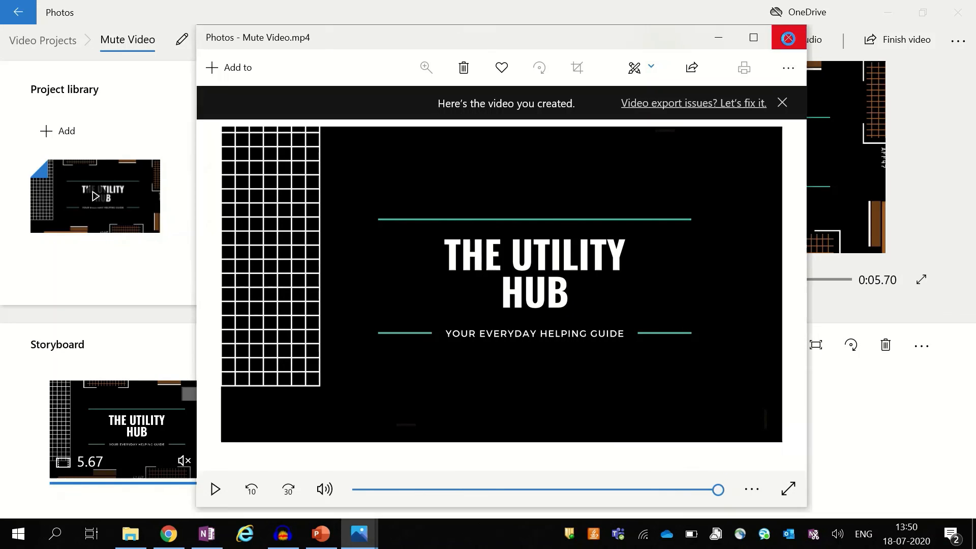
pyautogui.click(787, 37)
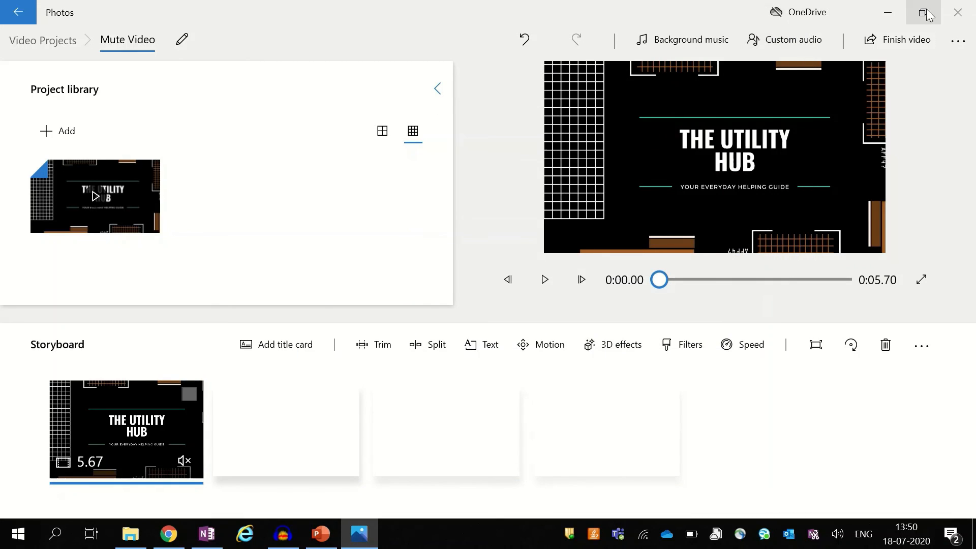